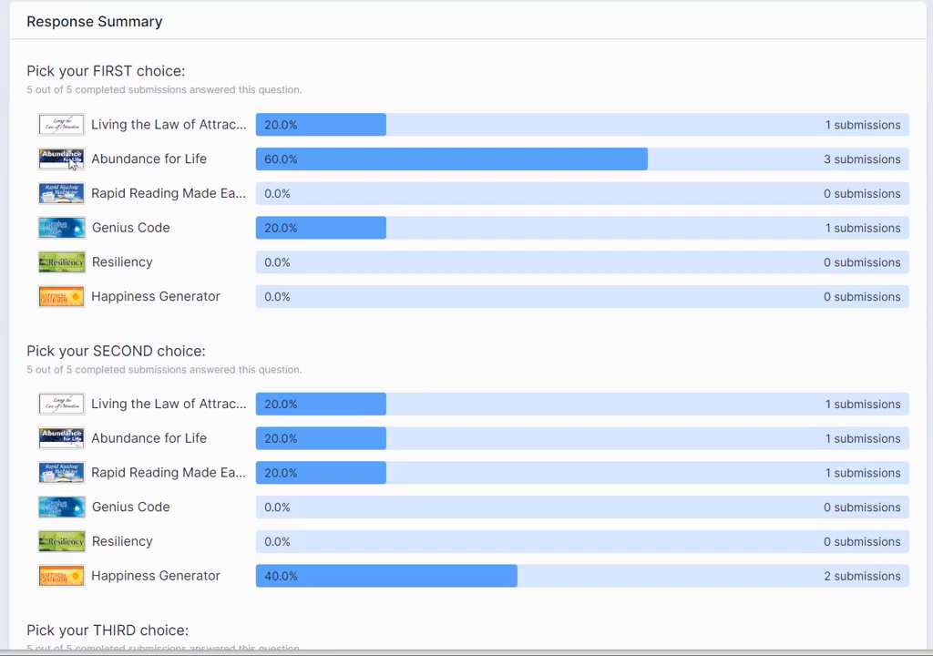
pyautogui.moveTo(166, 178)
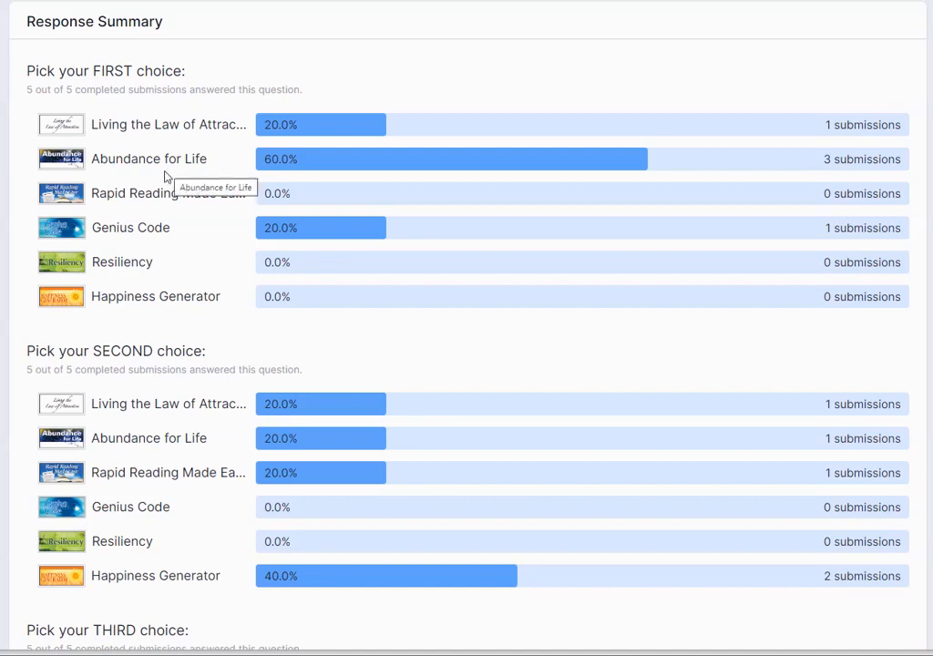
pyautogui.moveTo(161, 193)
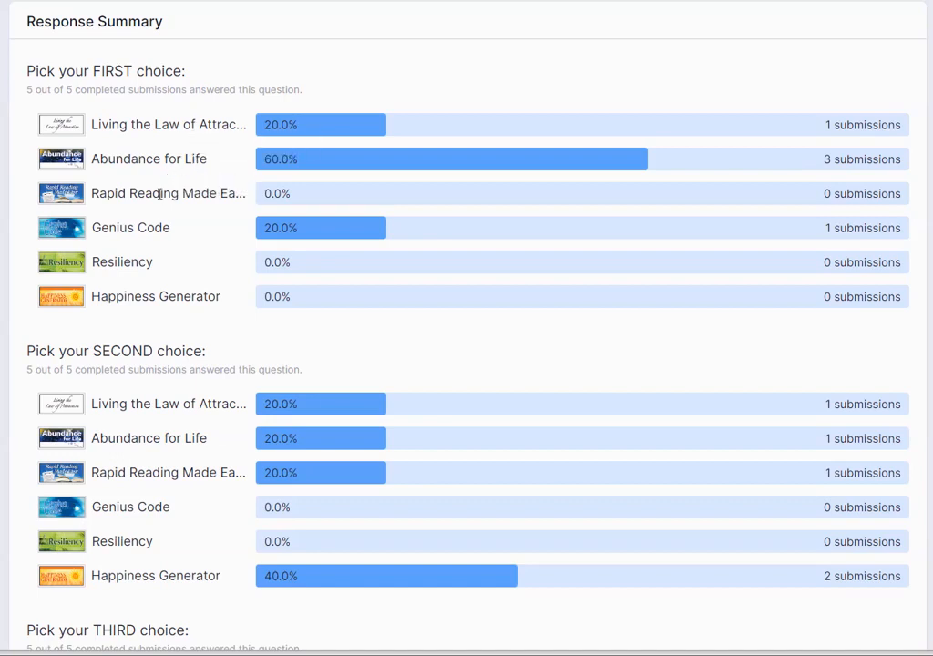
pyautogui.moveTo(80, 390)
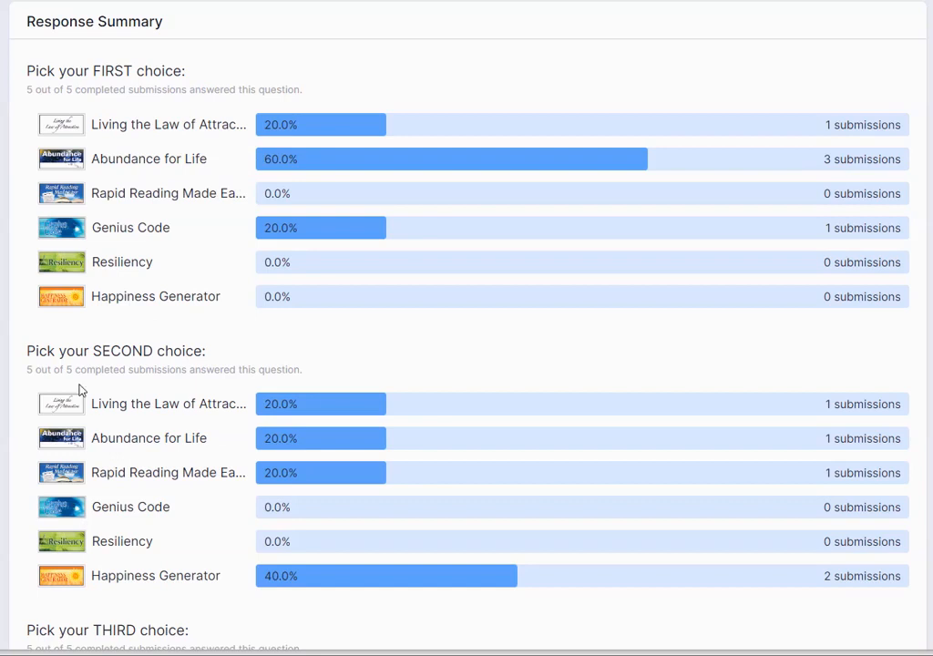
pyautogui.moveTo(233, 591)
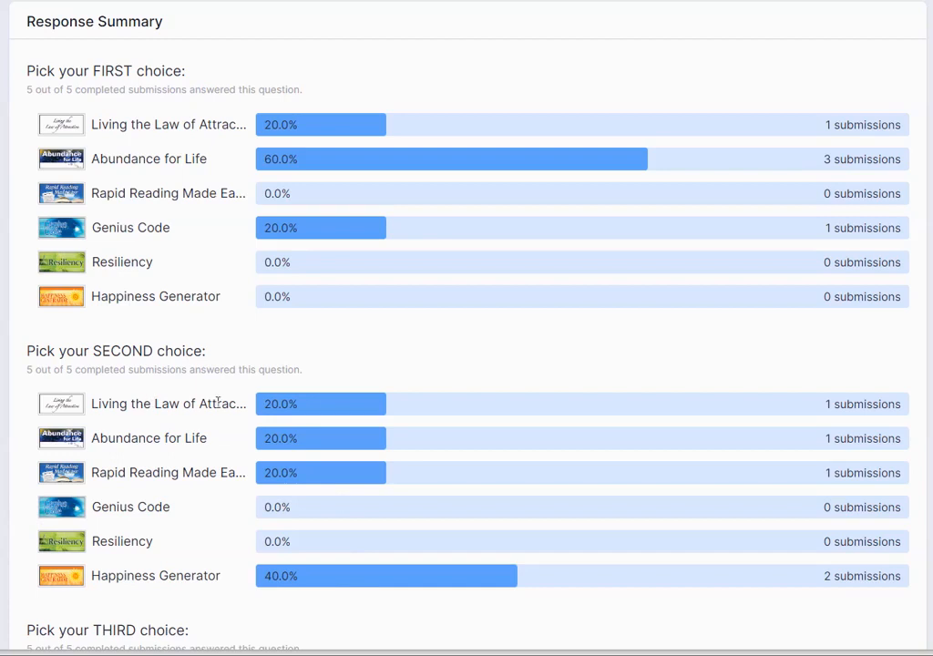
pyautogui.moveTo(127, 470)
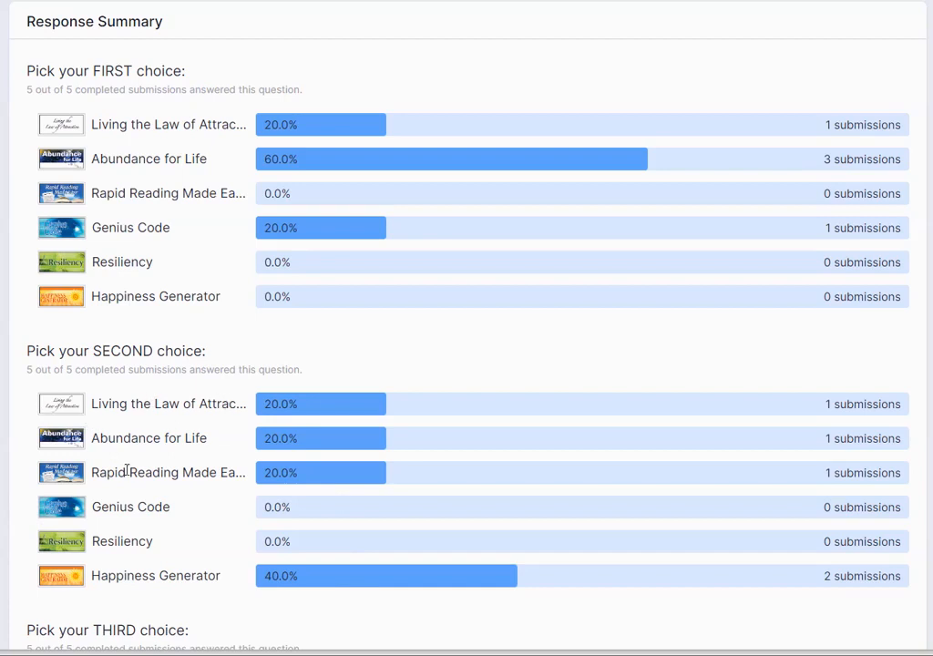
pyautogui.scroll(-3)
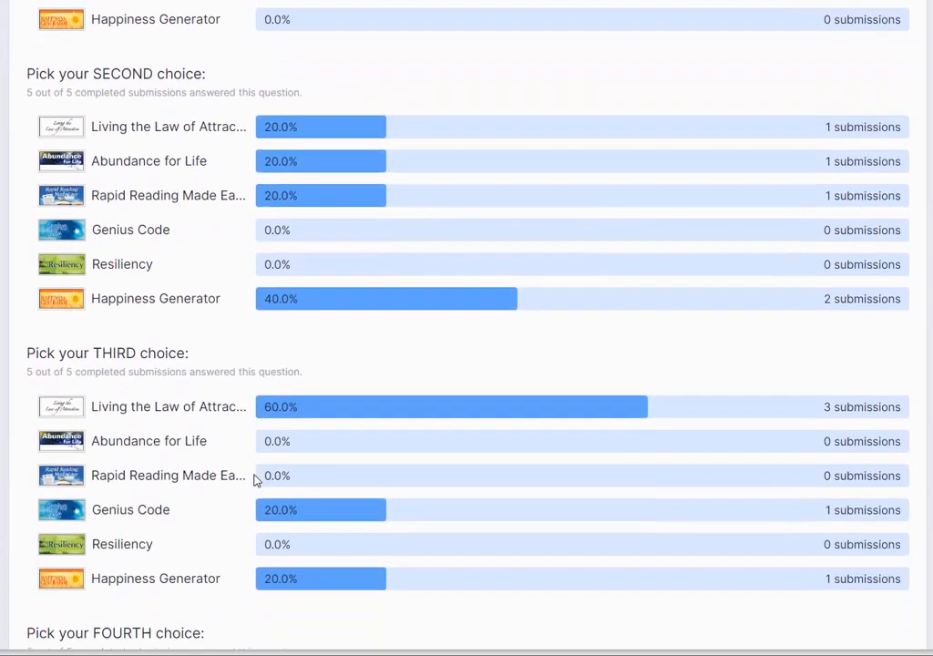
pyautogui.scroll(-3)
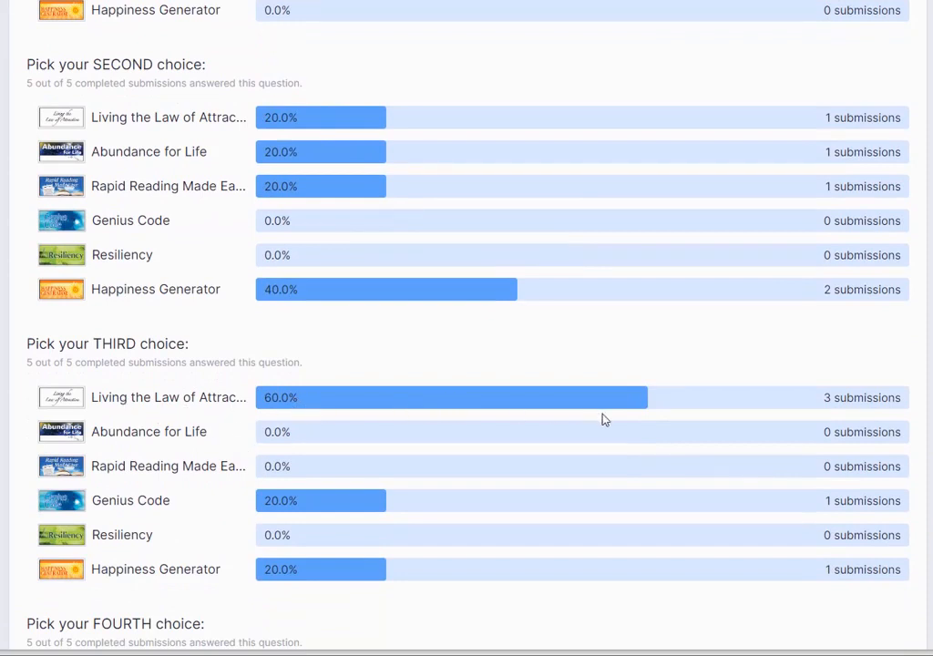
pyautogui.moveTo(426, 438)
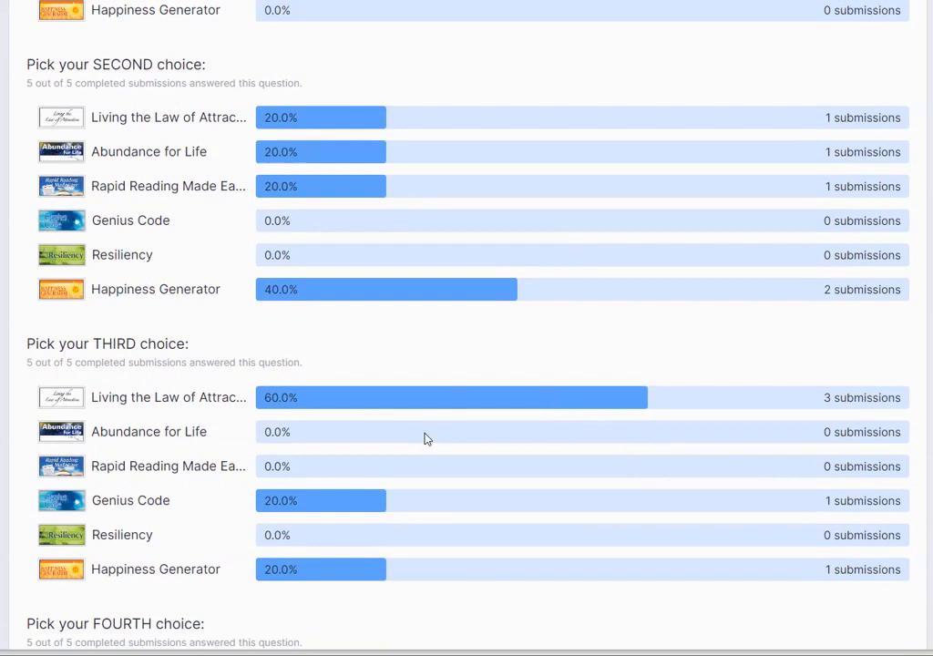
pyautogui.moveTo(85, 508)
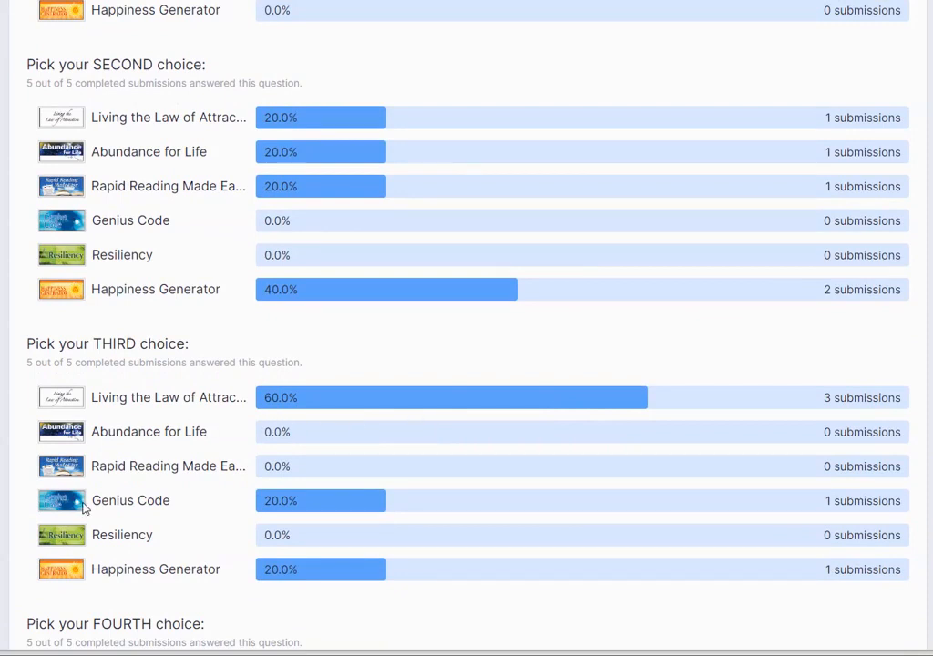
pyautogui.scroll(-3)
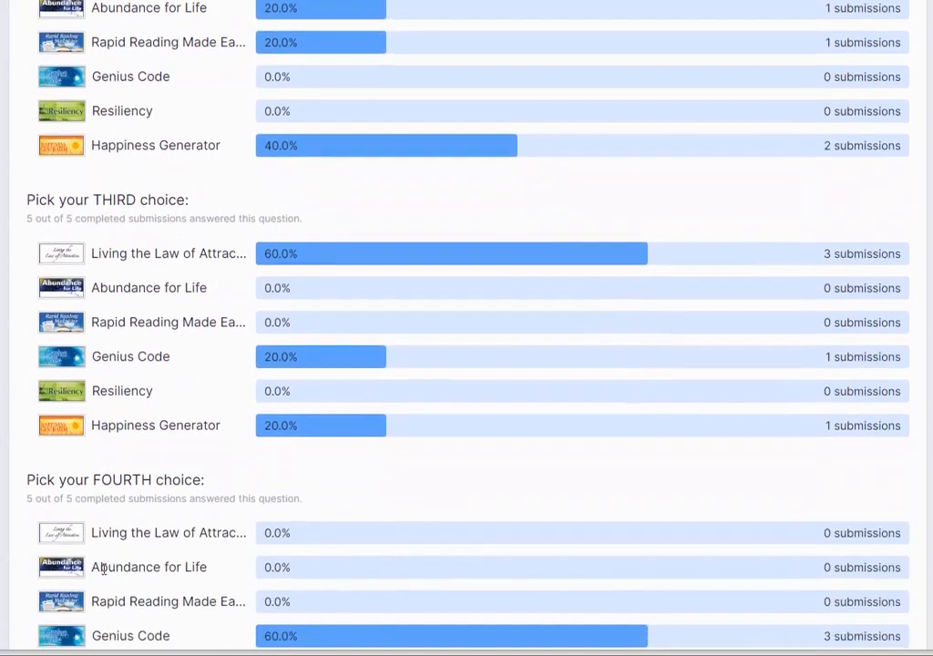
pyautogui.scroll(-3)
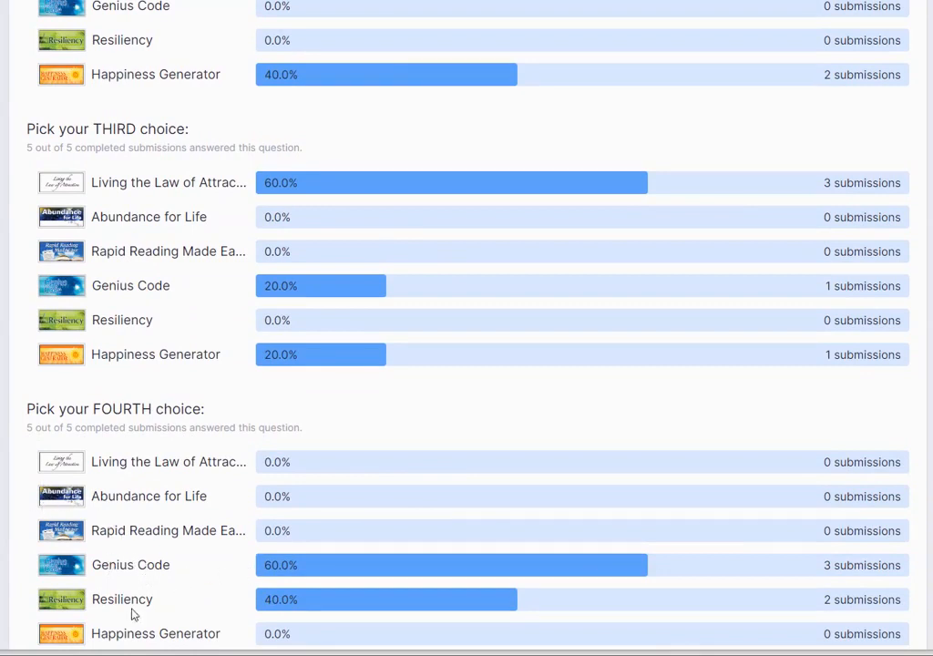
pyautogui.scroll(-3)
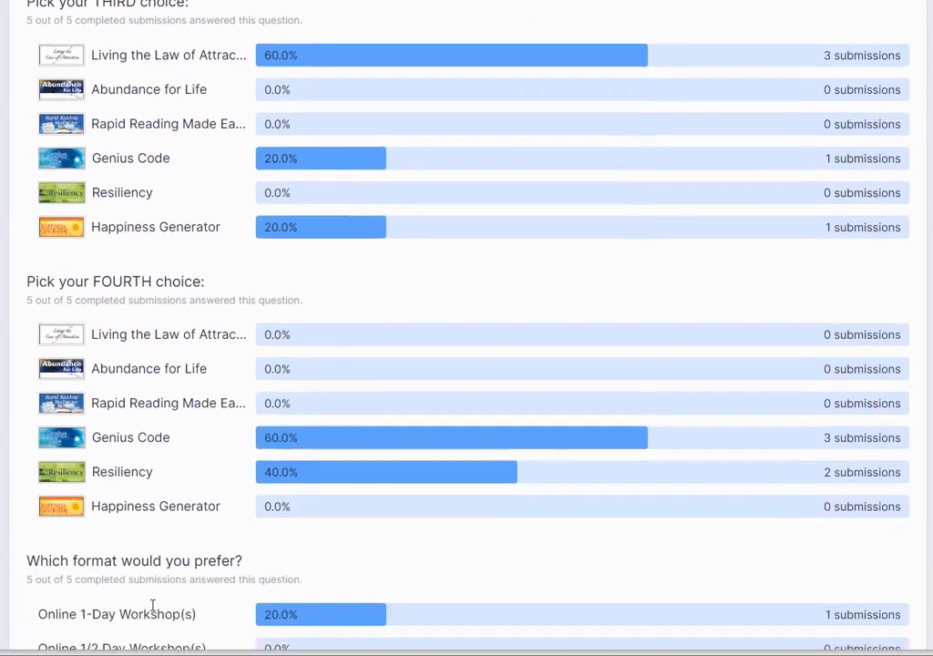
pyautogui.scroll(-3)
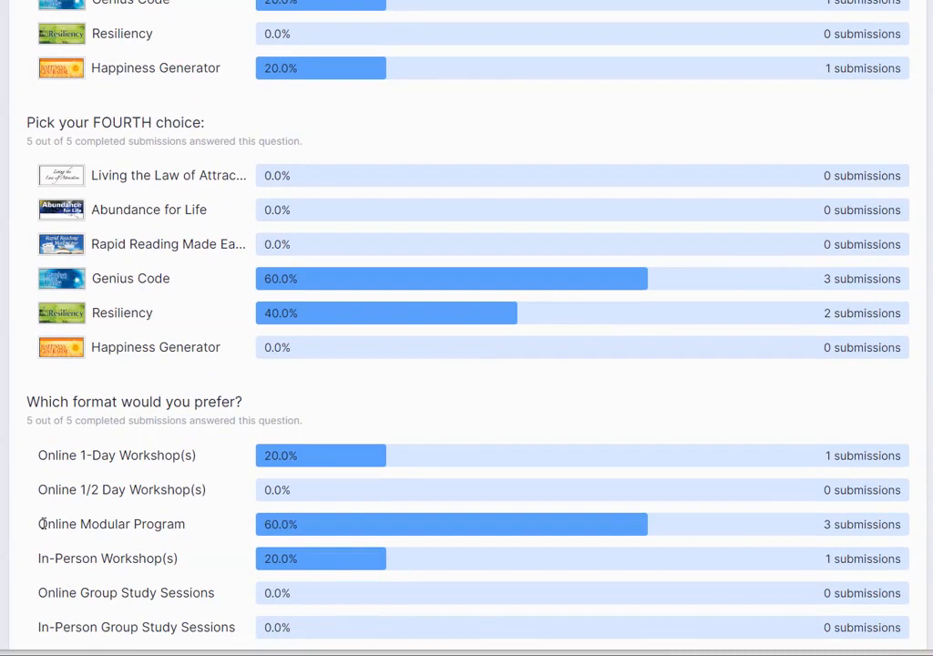
pyautogui.moveTo(253, 535)
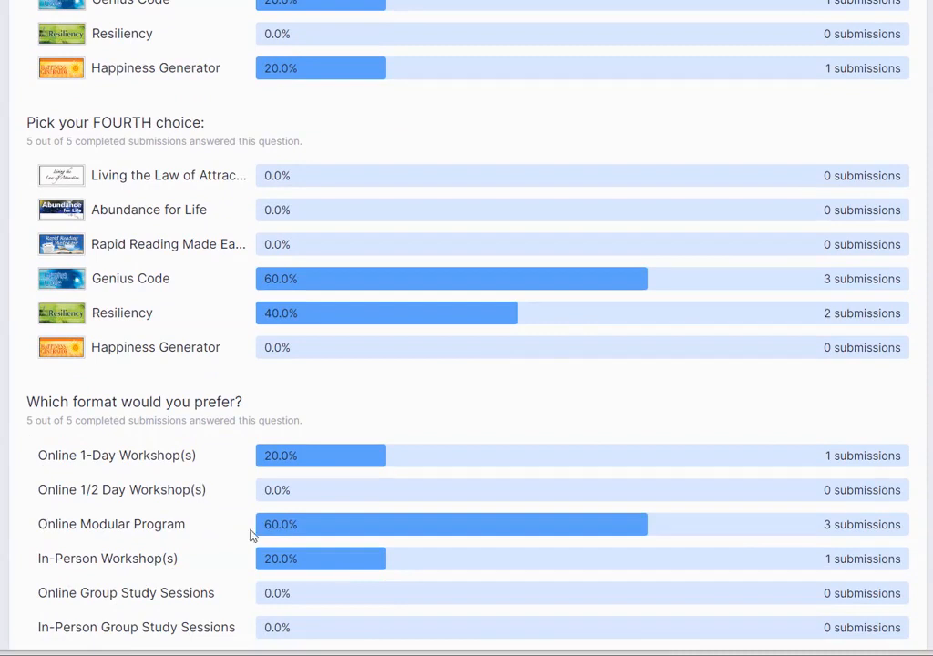
pyautogui.moveTo(65, 572)
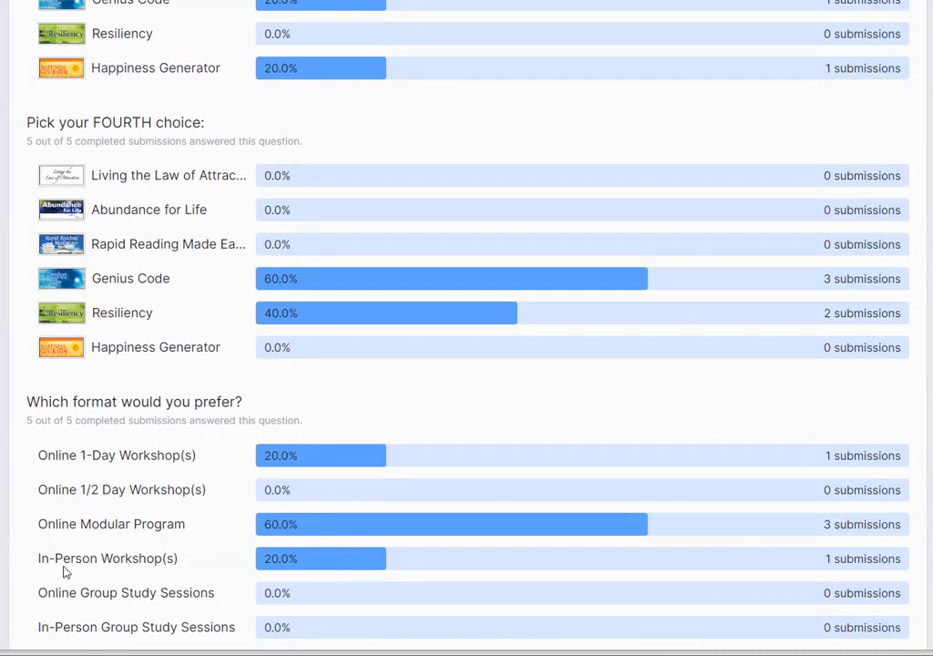
pyautogui.moveTo(79, 470)
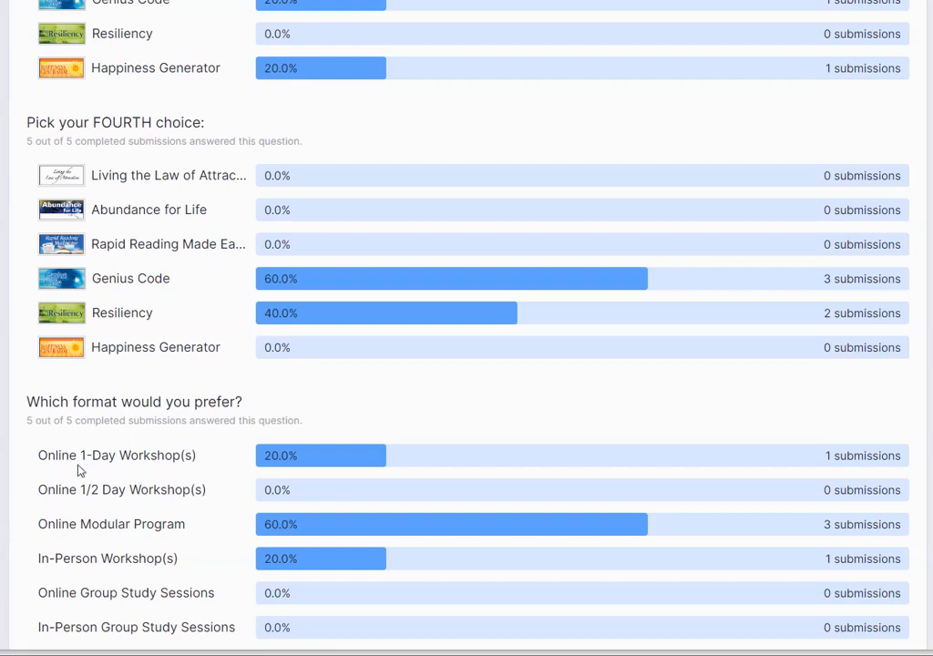
pyautogui.moveTo(179, 478)
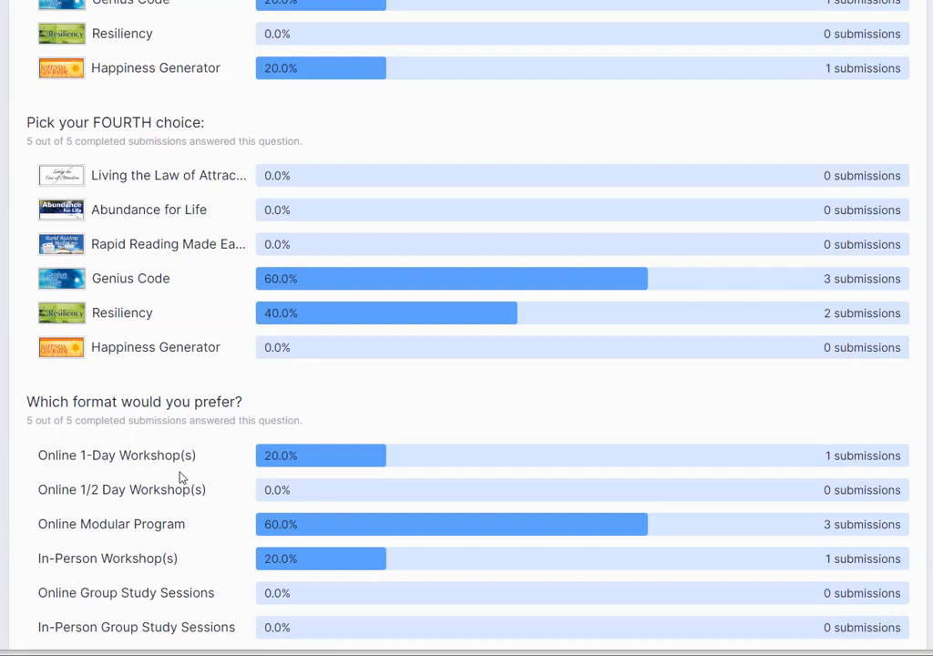
pyautogui.scroll(-3)
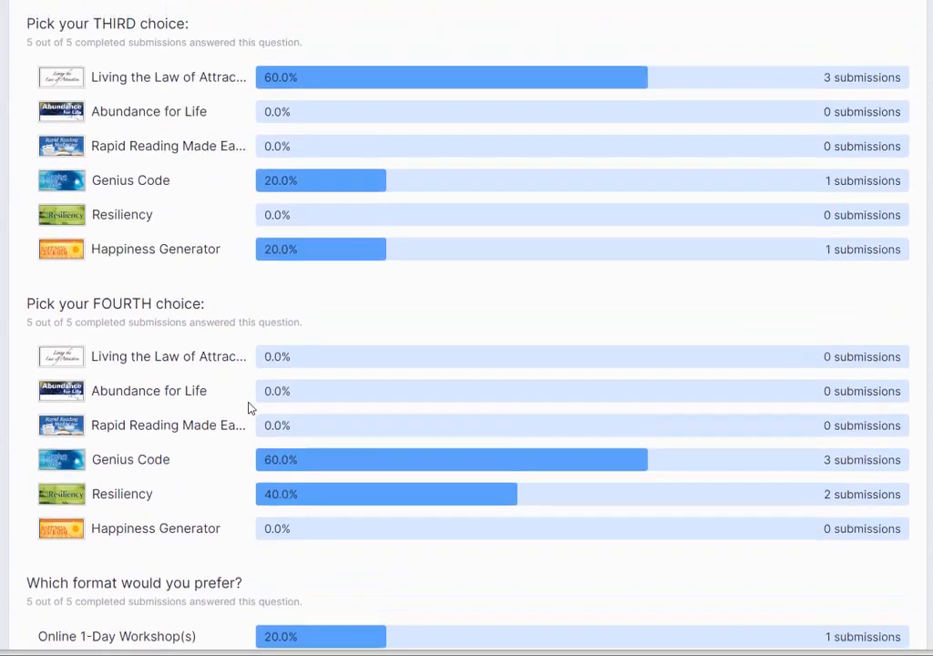
pyautogui.scroll(3)
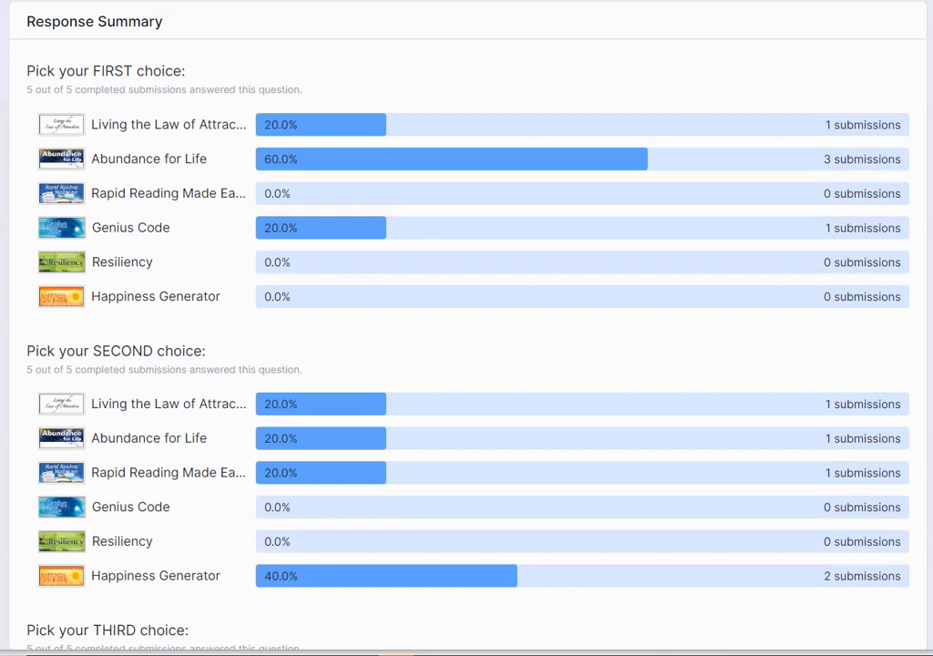
pyautogui.moveTo(547, 13)
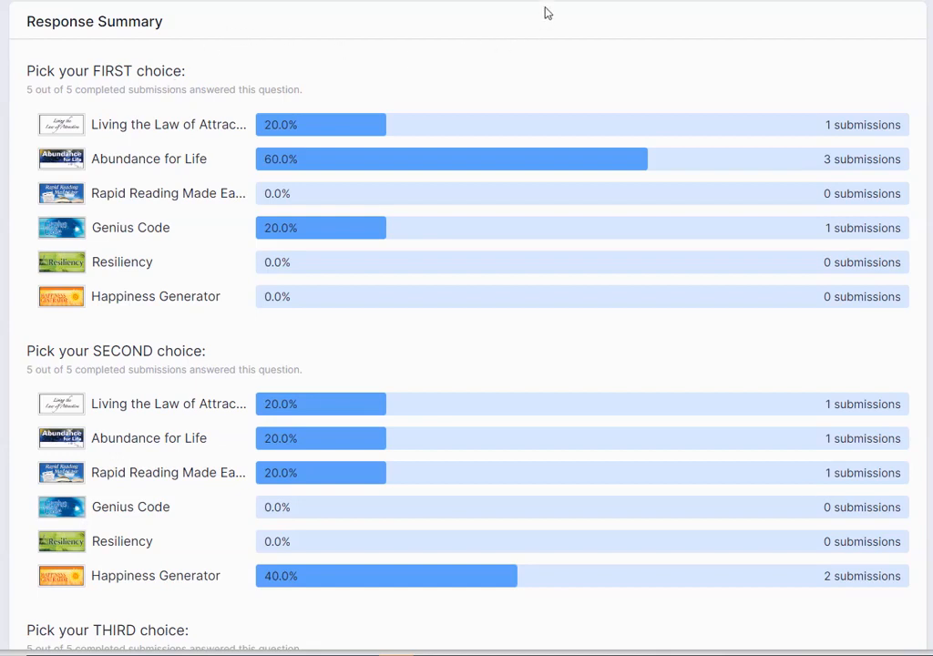